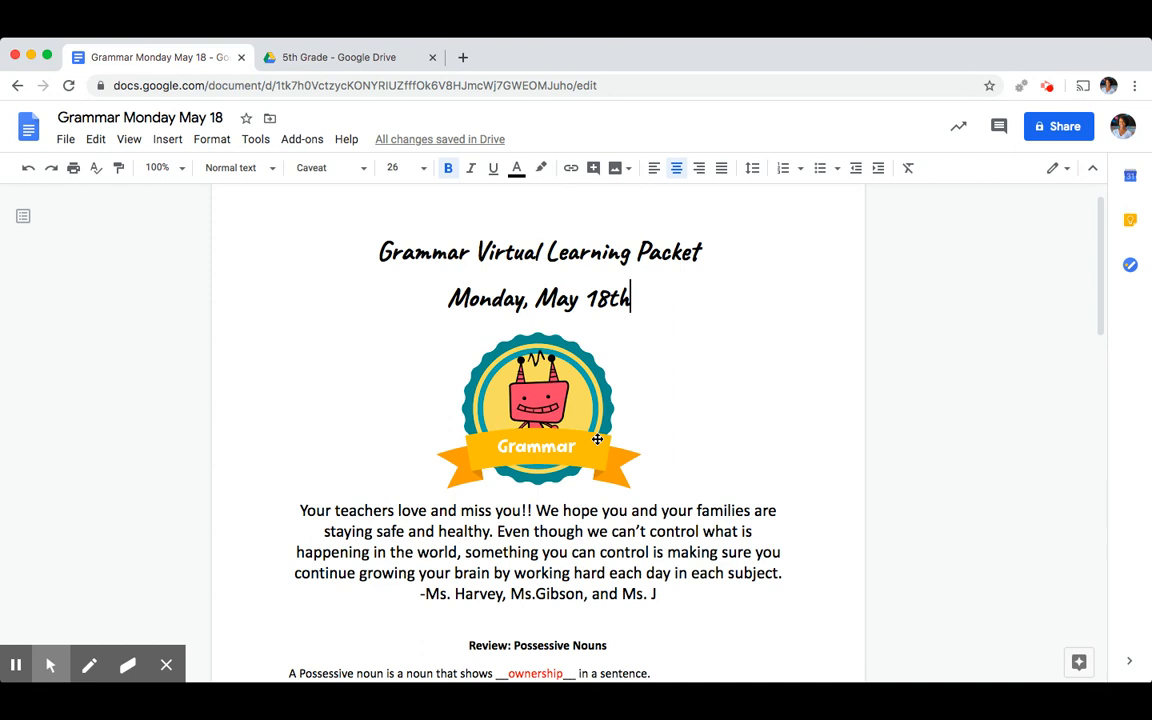
{"action": "mouse_move", "coordinate": [603, 376]}
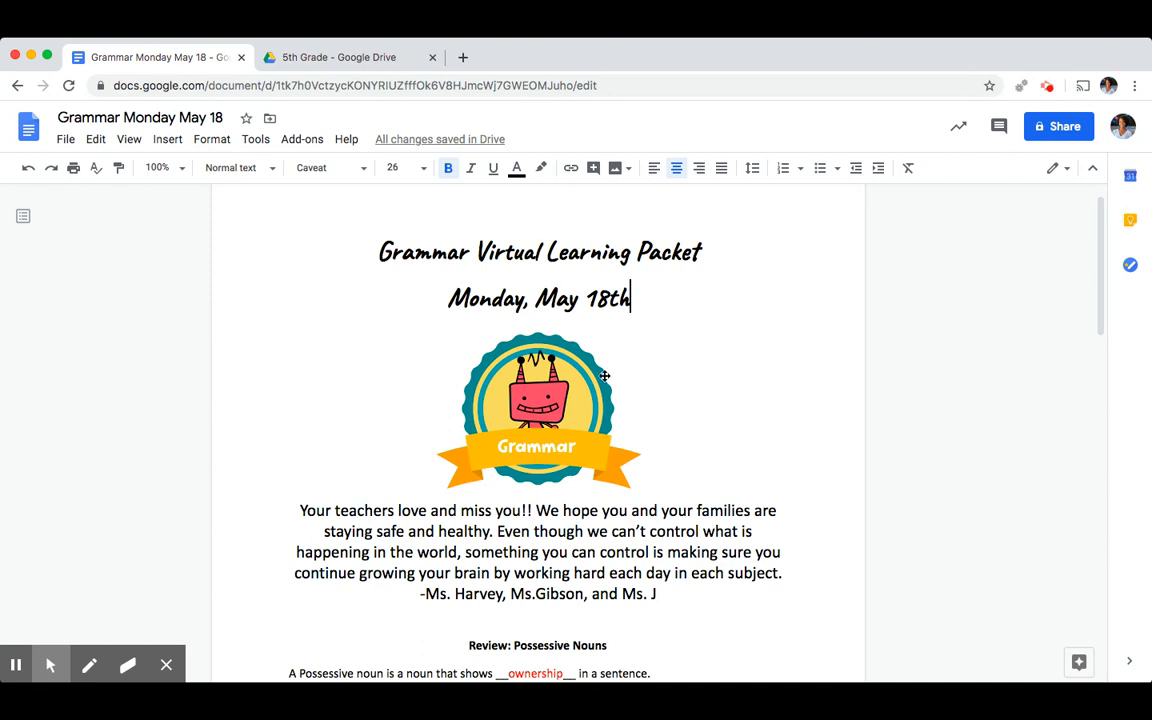
{"action": "mouse_move", "coordinate": [604, 359]}
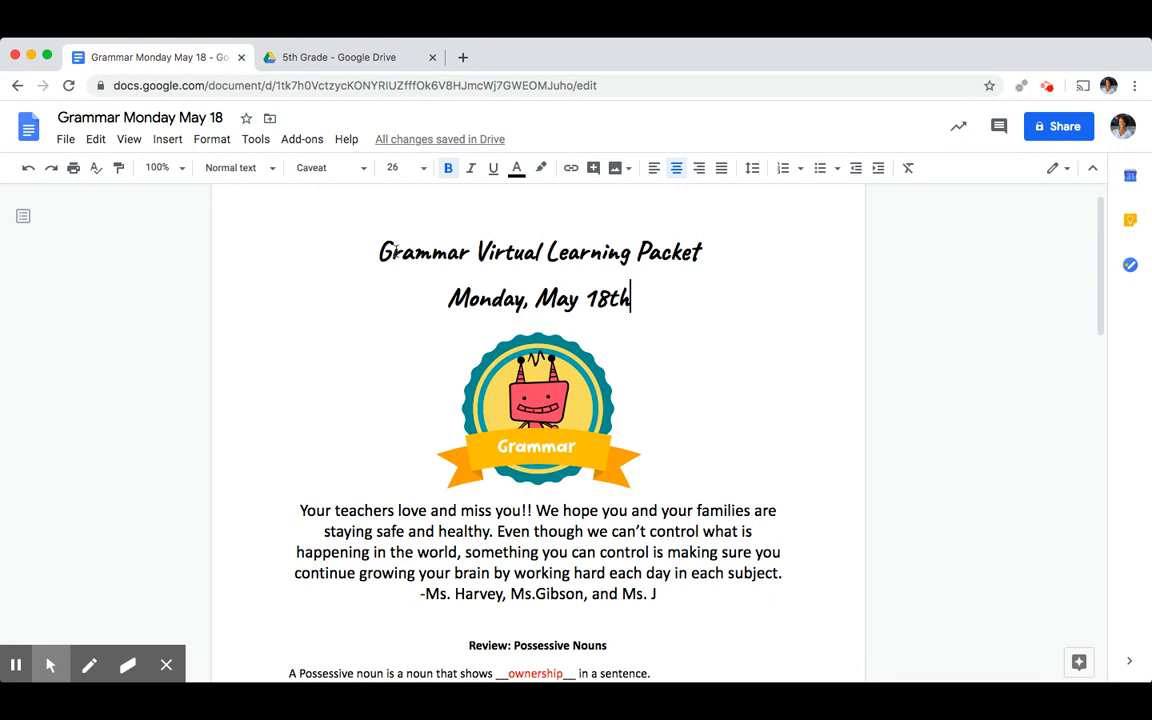
Open '1. Grammar Monday May 18' from Drive's Week 10: May 18 - May 22 Grammar folder
{"action": "left_click", "coordinate": [338, 57]}
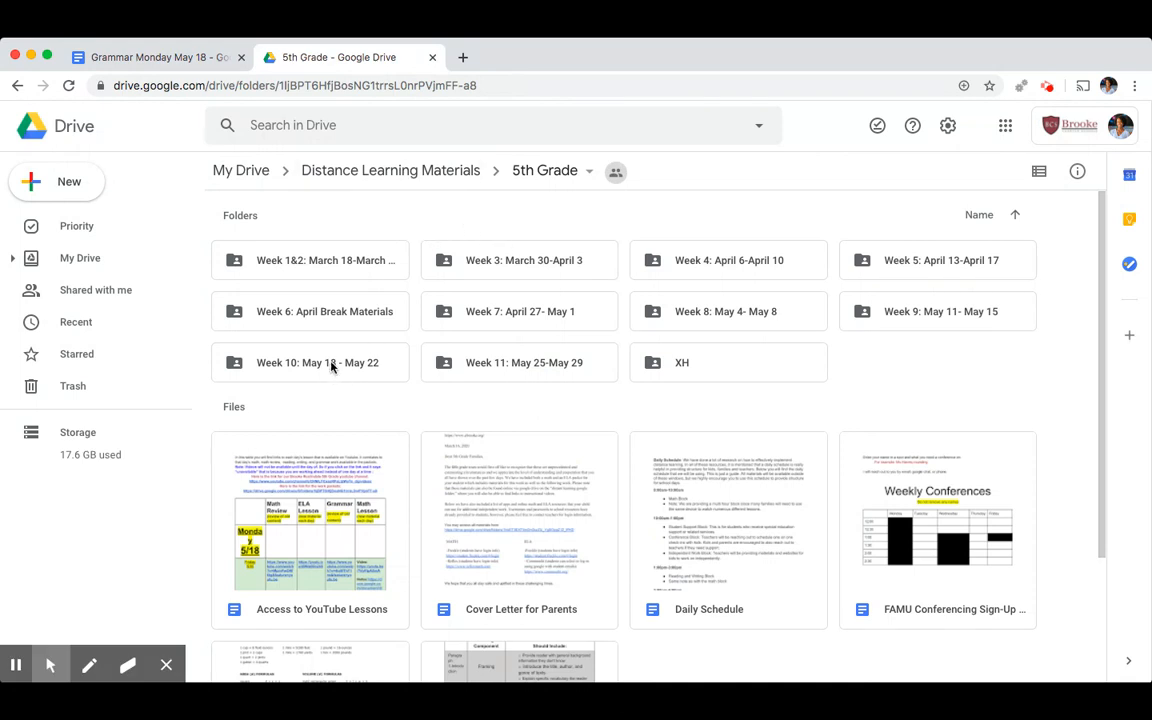
{"action": "mouse_move", "coordinate": [332, 362]}
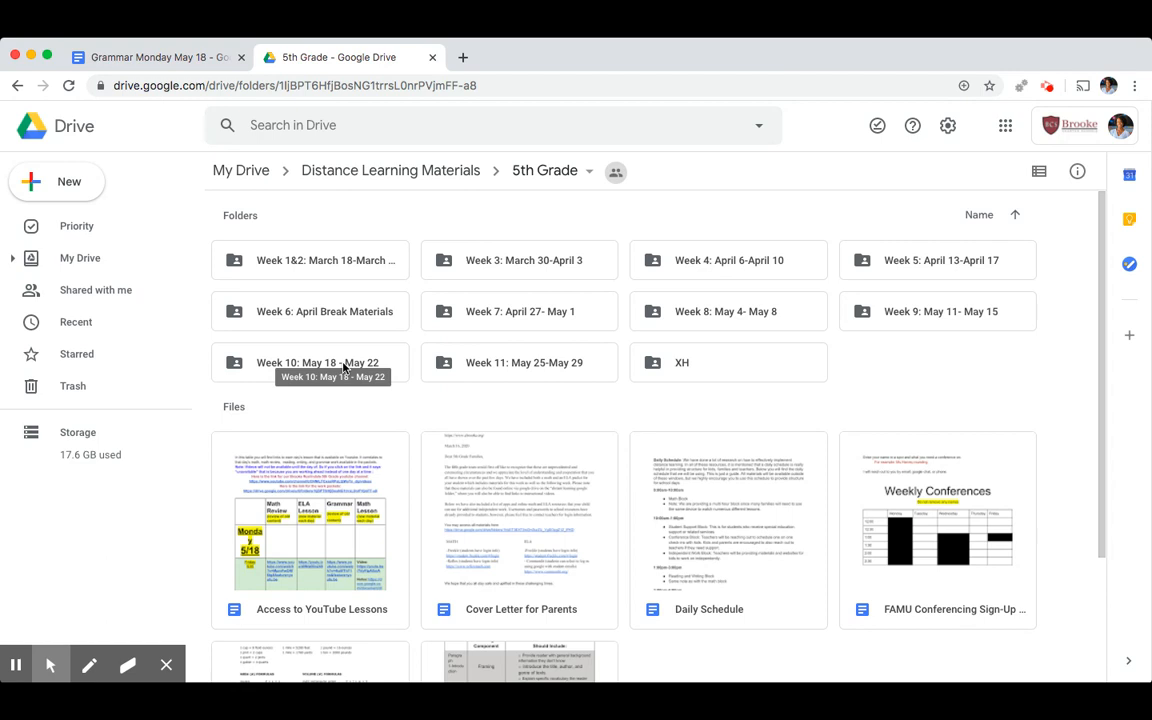
{"action": "double_click", "coordinate": [318, 362]}
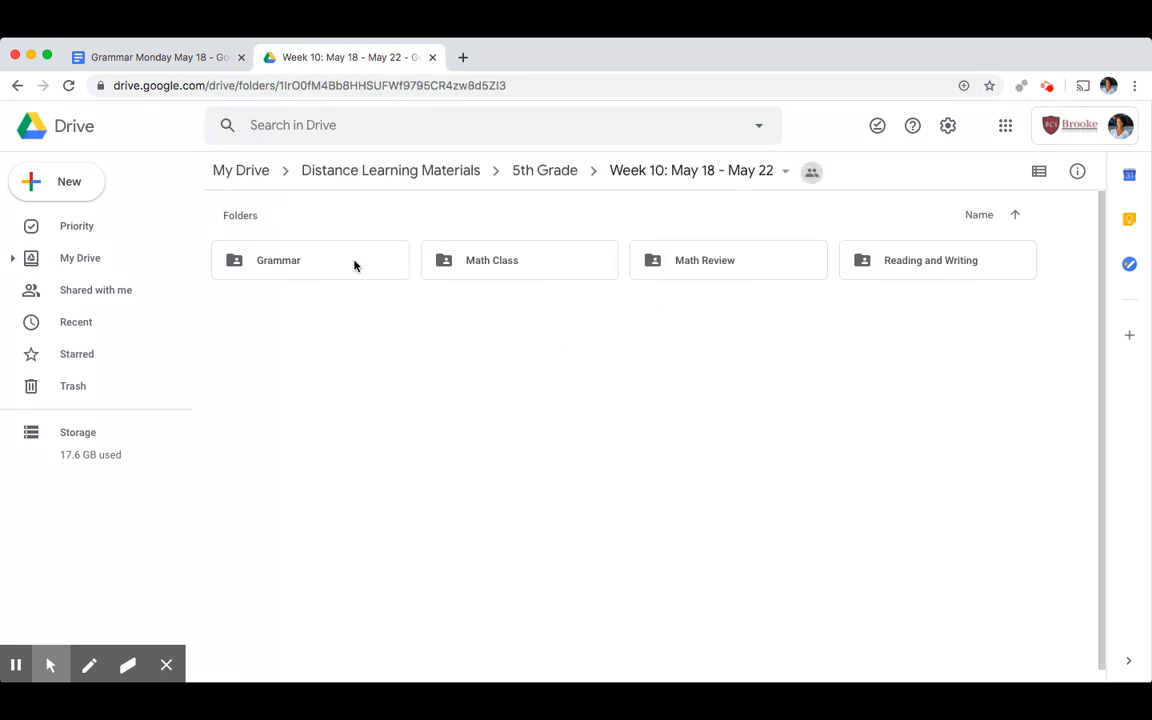
{"action": "double_click", "coordinate": [278, 260]}
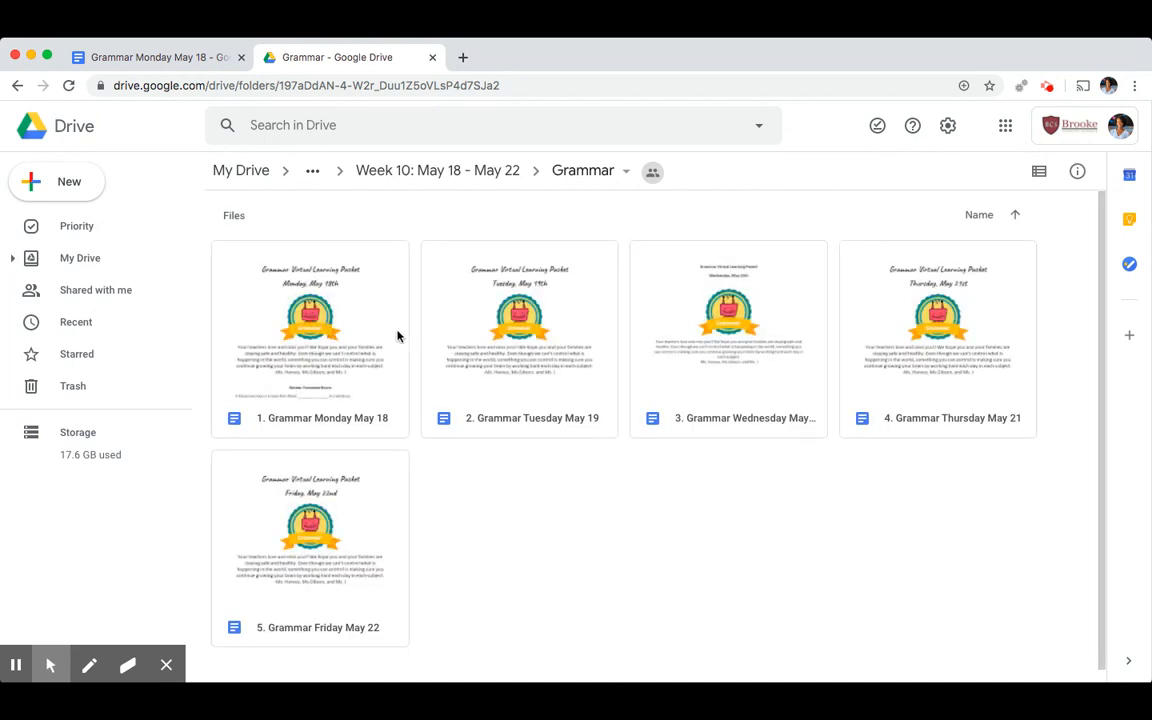
{"action": "left_click", "coordinate": [310, 320]}
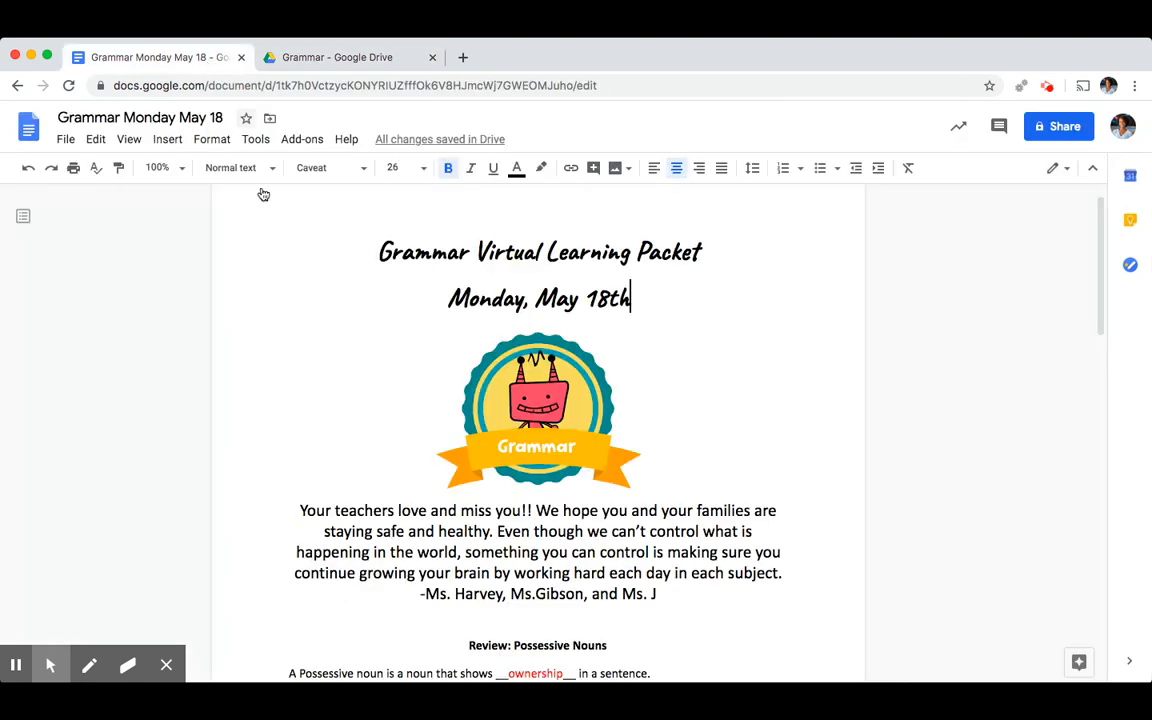
{"action": "mouse_move", "coordinate": [168, 456]}
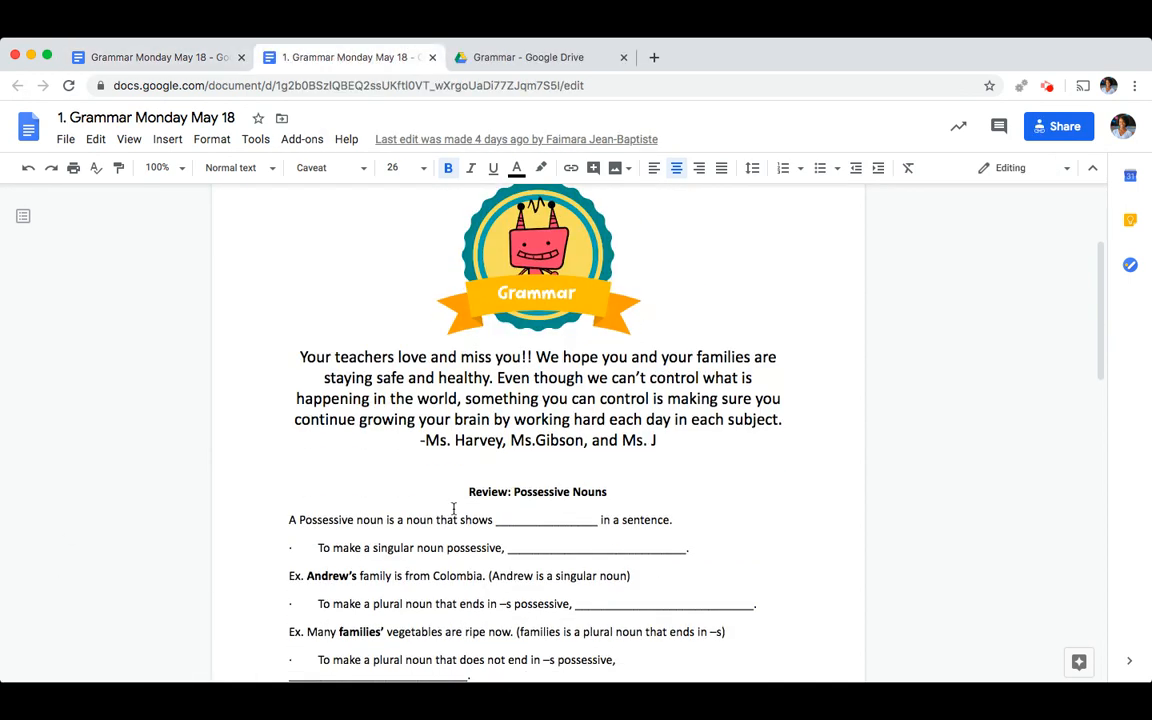
Scroll down to the blank Review: Possessive Nouns section
{"action": "scroll", "scroll_direction": "down", "scroll_amount": 3}
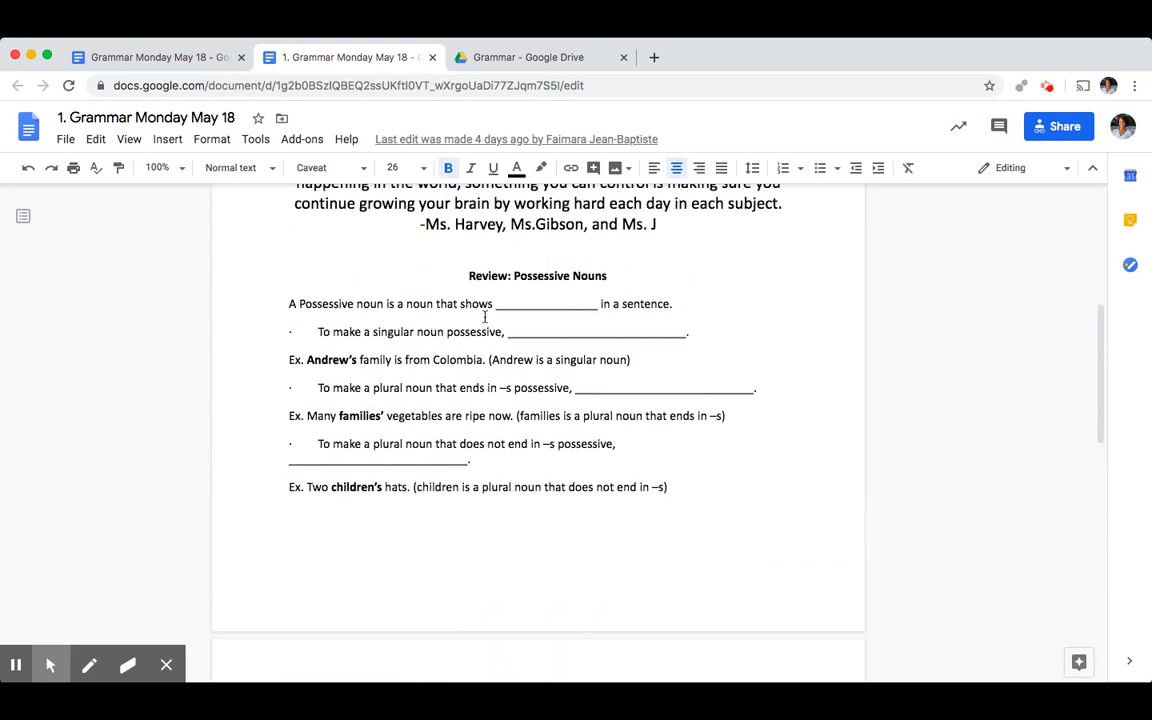
{"action": "scroll", "scroll_direction": "down", "scroll_amount": 3}
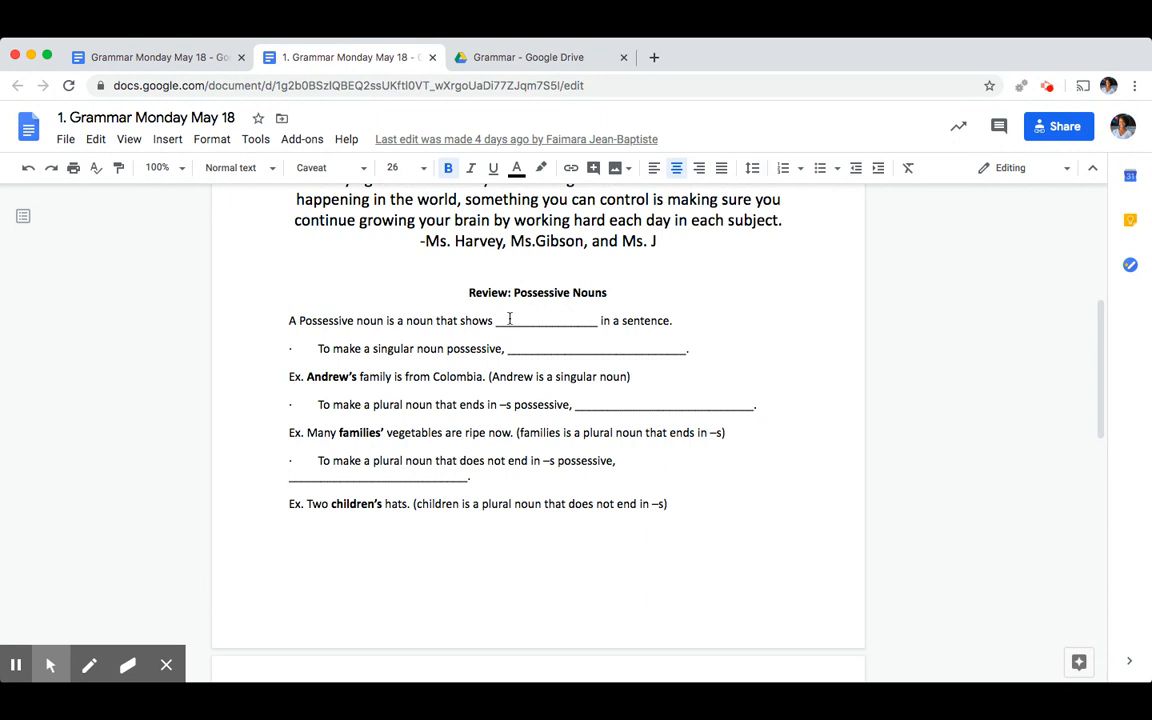
{"action": "mouse_move", "coordinate": [315, 322]}
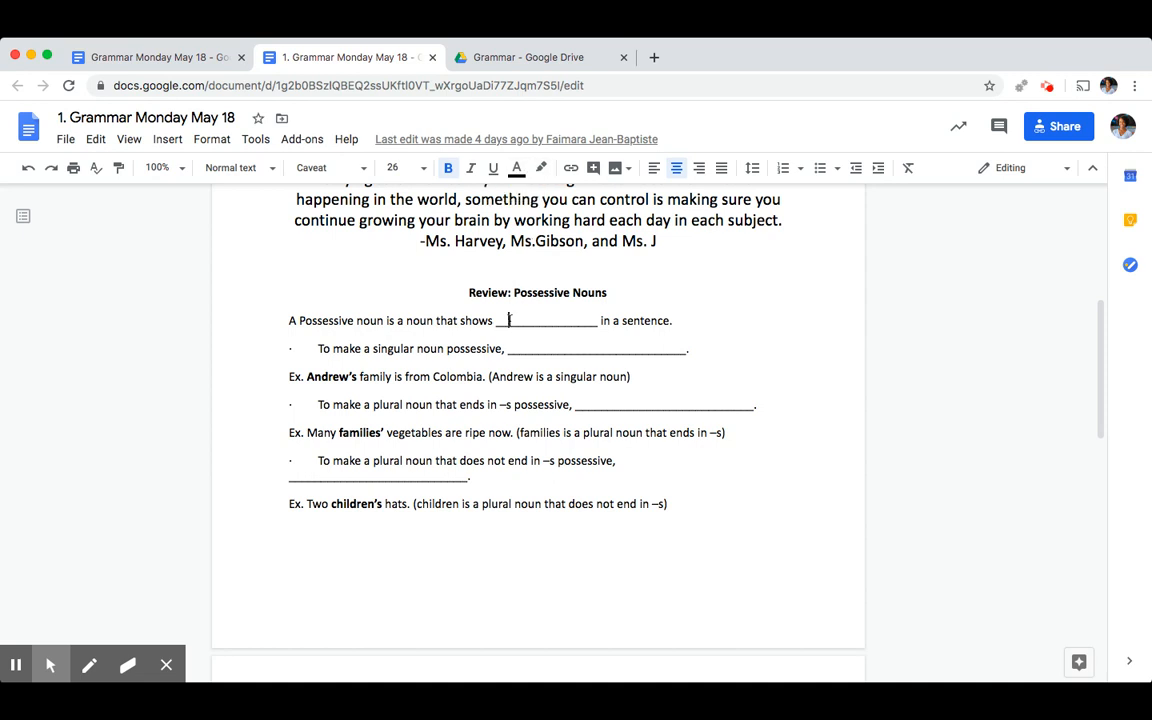
Fill the review blanks with 'OWNERSHIP' and 'ADD AN APOSTROPHE + S' for singular nouns
{"action": "left_click_drag", "start_coordinate": [508, 320], "coordinate": [578, 320]}
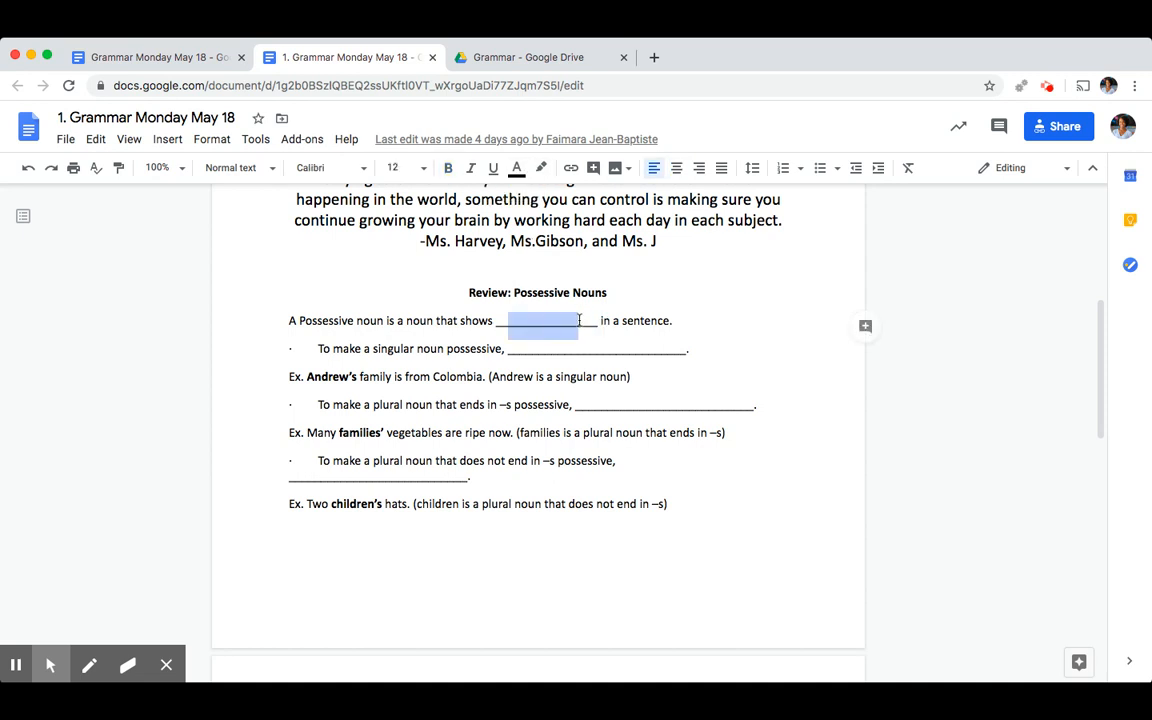
{"action": "type", "text": "OWNERSHIP"}
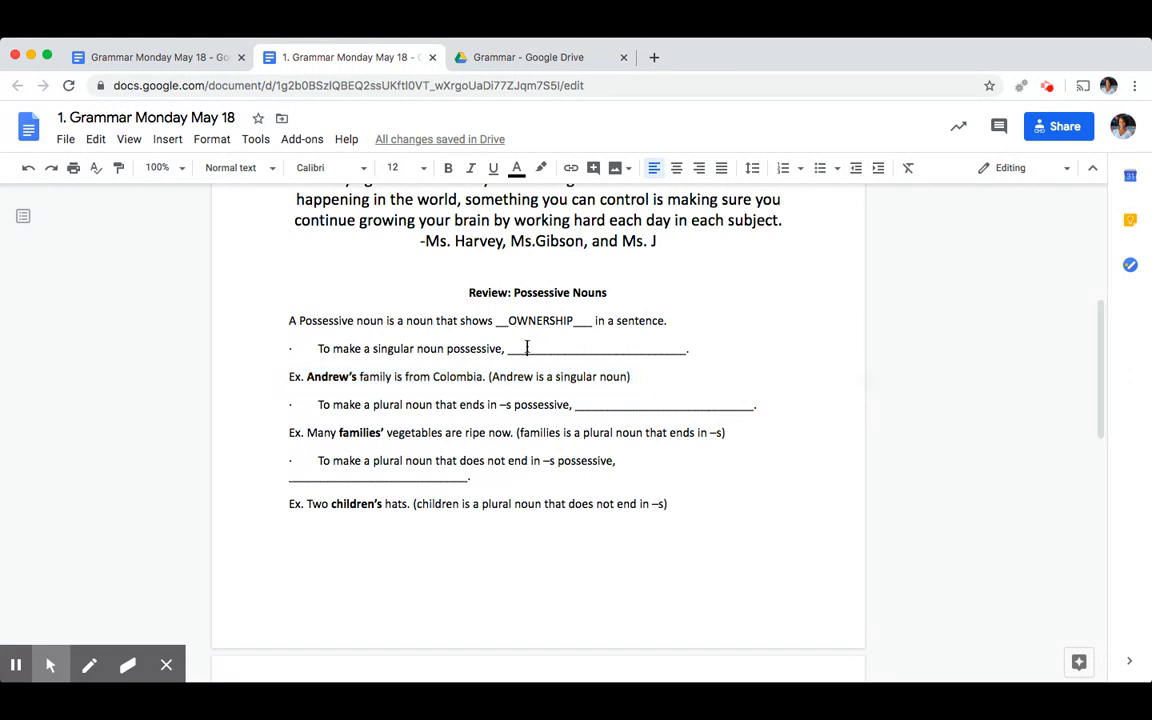
{"action": "type", "text": "ADD AN"}
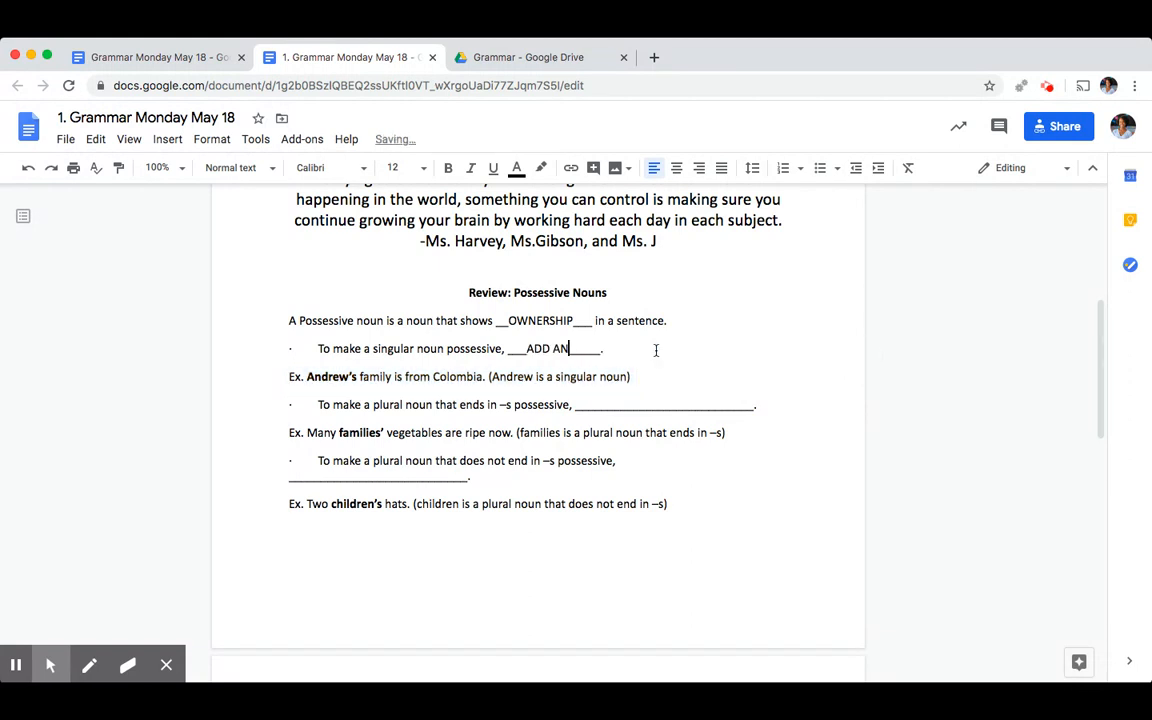
{"action": "type", "text": "APOSTROPHE +"}
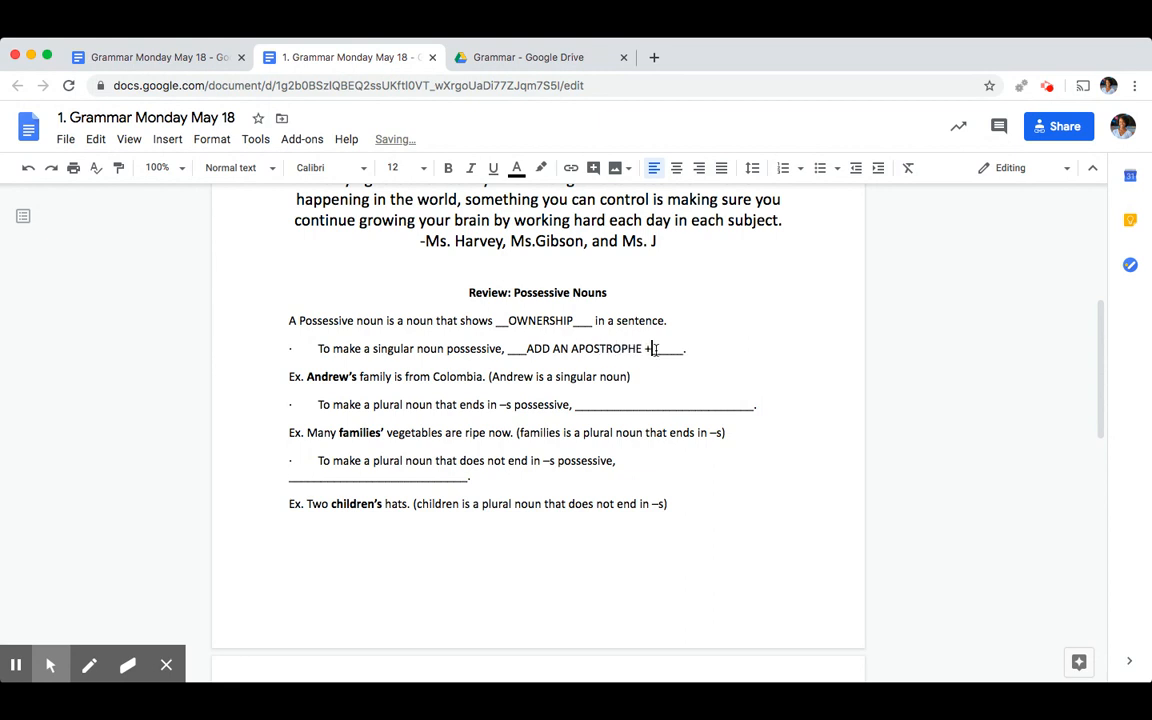
{"action": "type", "text": "s"}
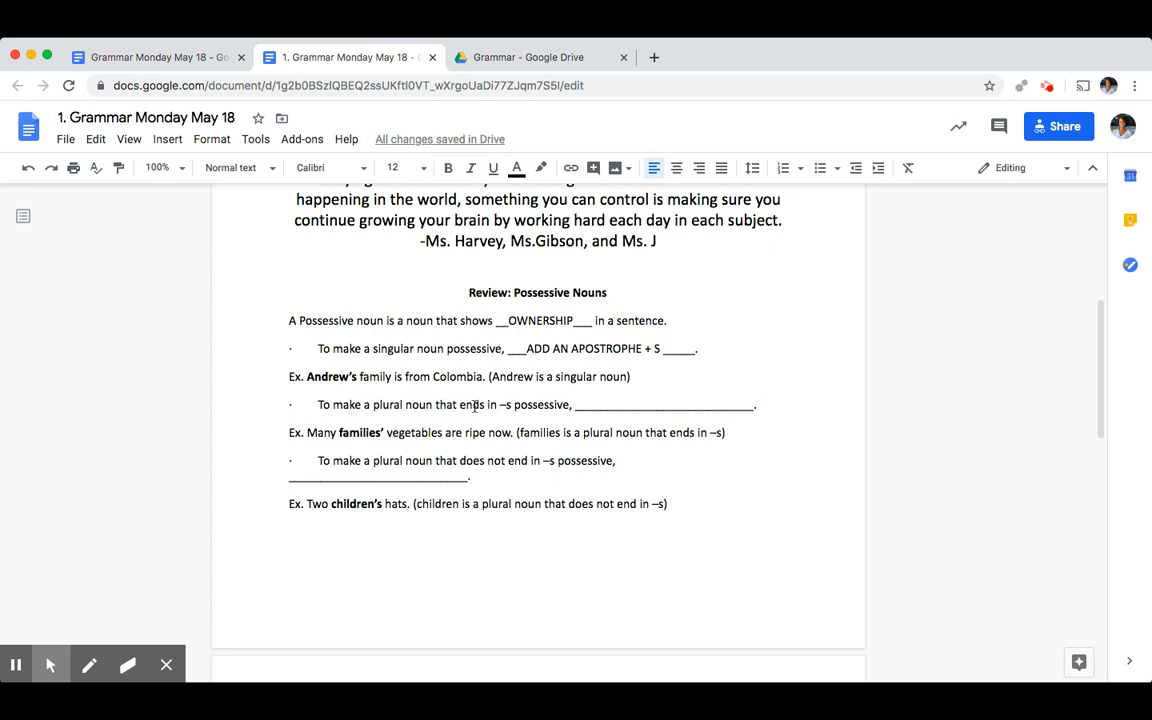
{"action": "mouse_move", "coordinate": [540, 409]}
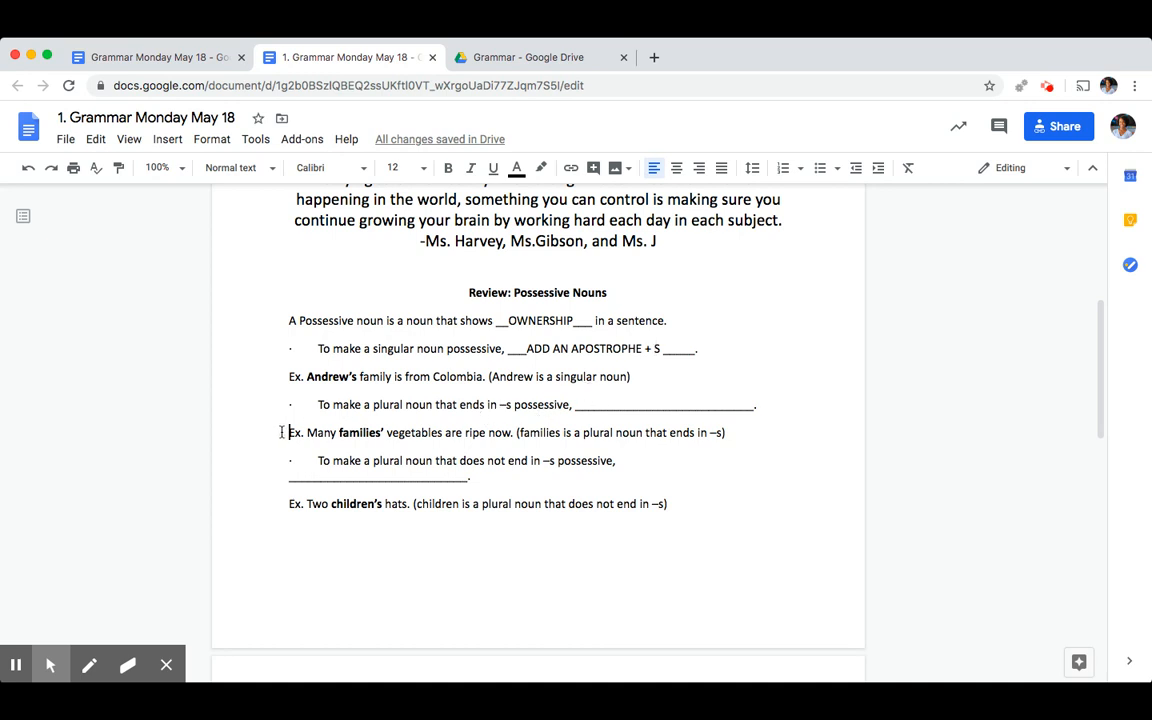
Fill the plural-nouns-ending-in-s blank with 'ADD THE APOSTROPHE AFTER THE S'
{"action": "left_click_drag", "start_coordinate": [289, 432], "coordinate": [726, 432]}
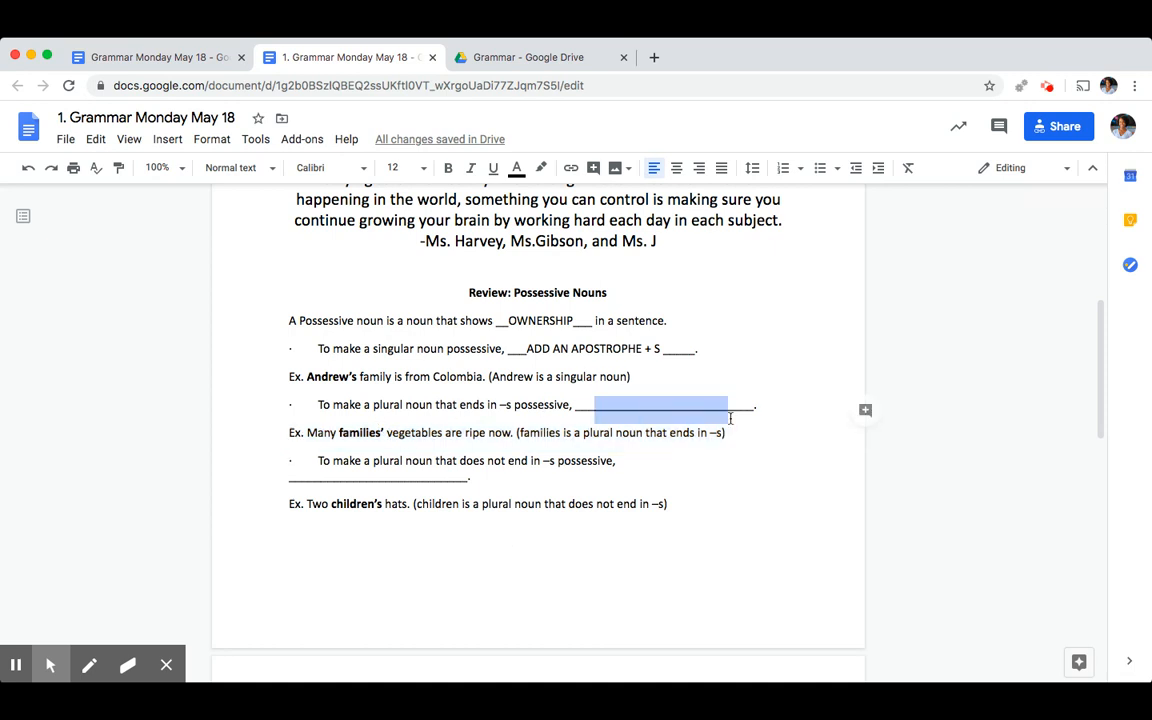
{"action": "type", "text": "ADD T"}
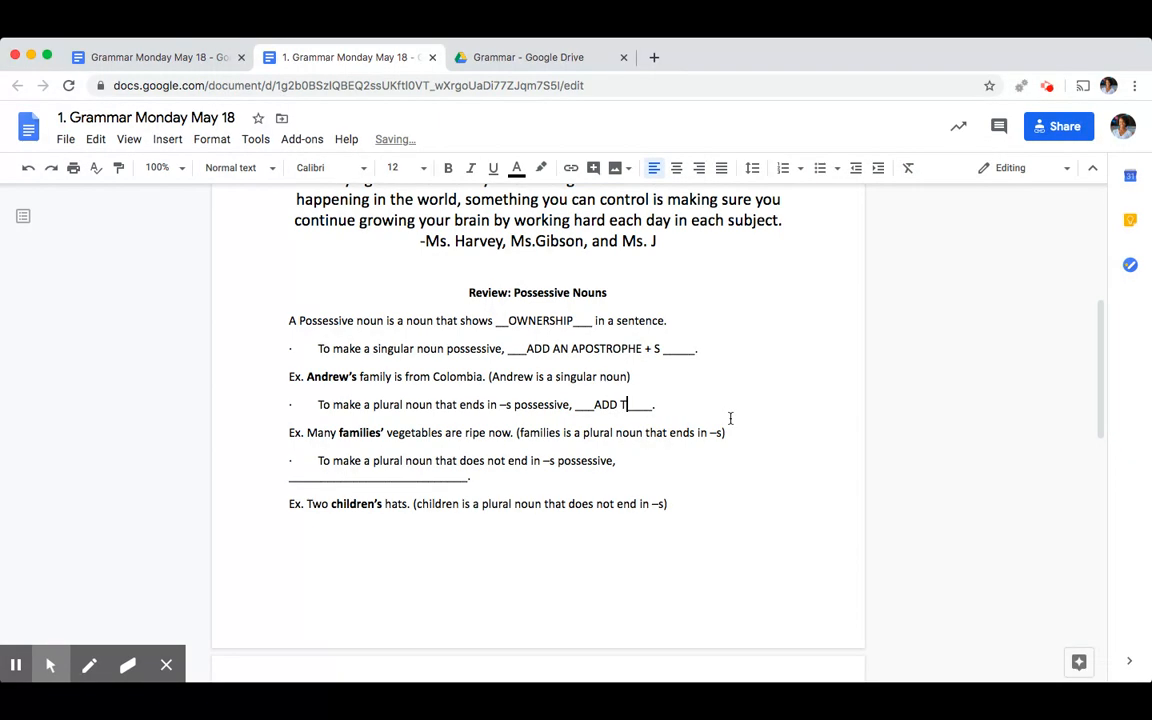
{"action": "type", "text": "HE APOSTROPHE"}
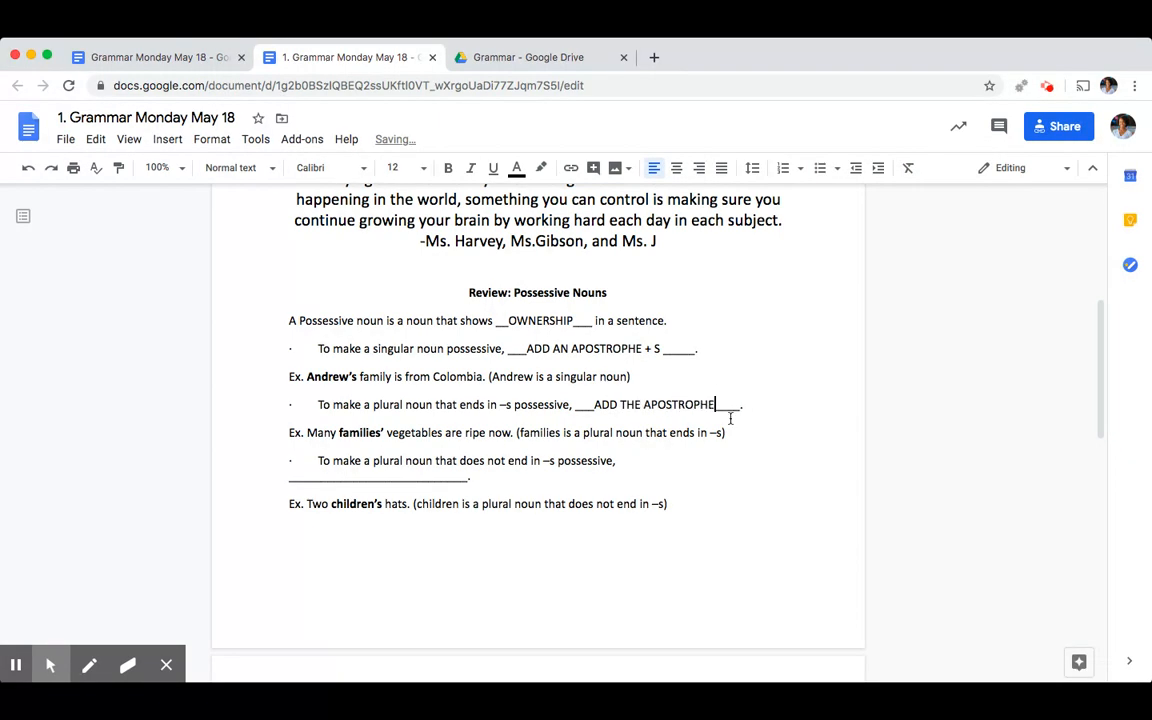
{"action": "type", "text": "AFTER THE"}
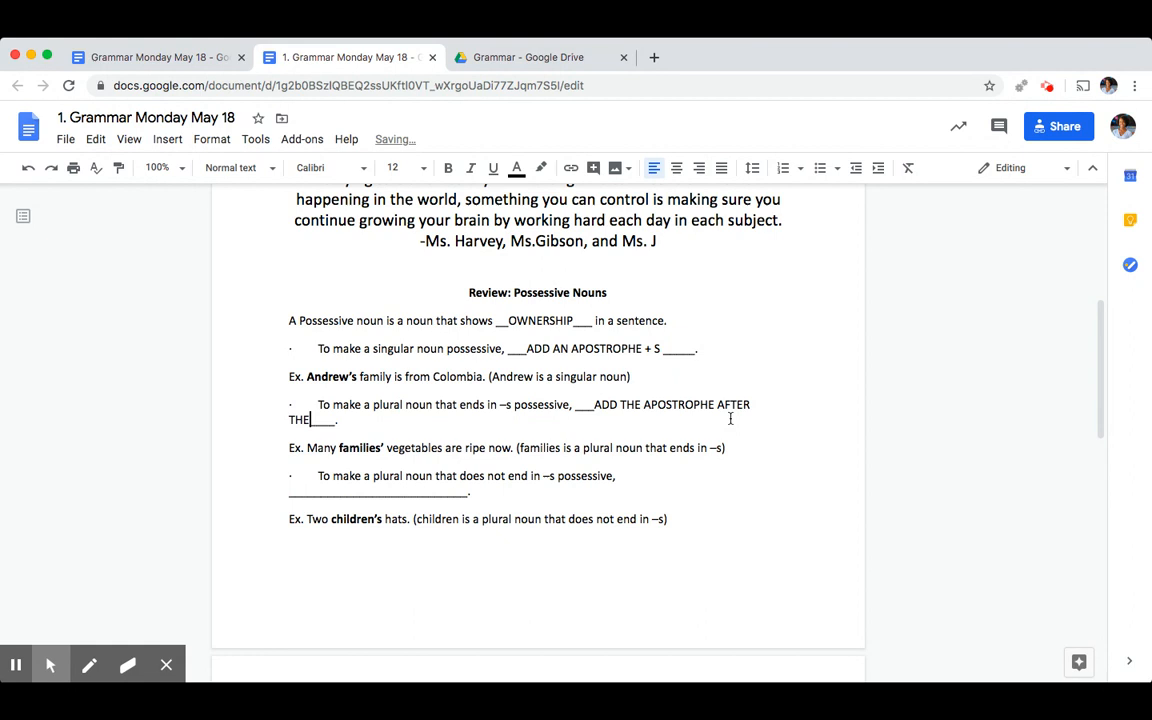
{"action": "type", "text": "THE"}
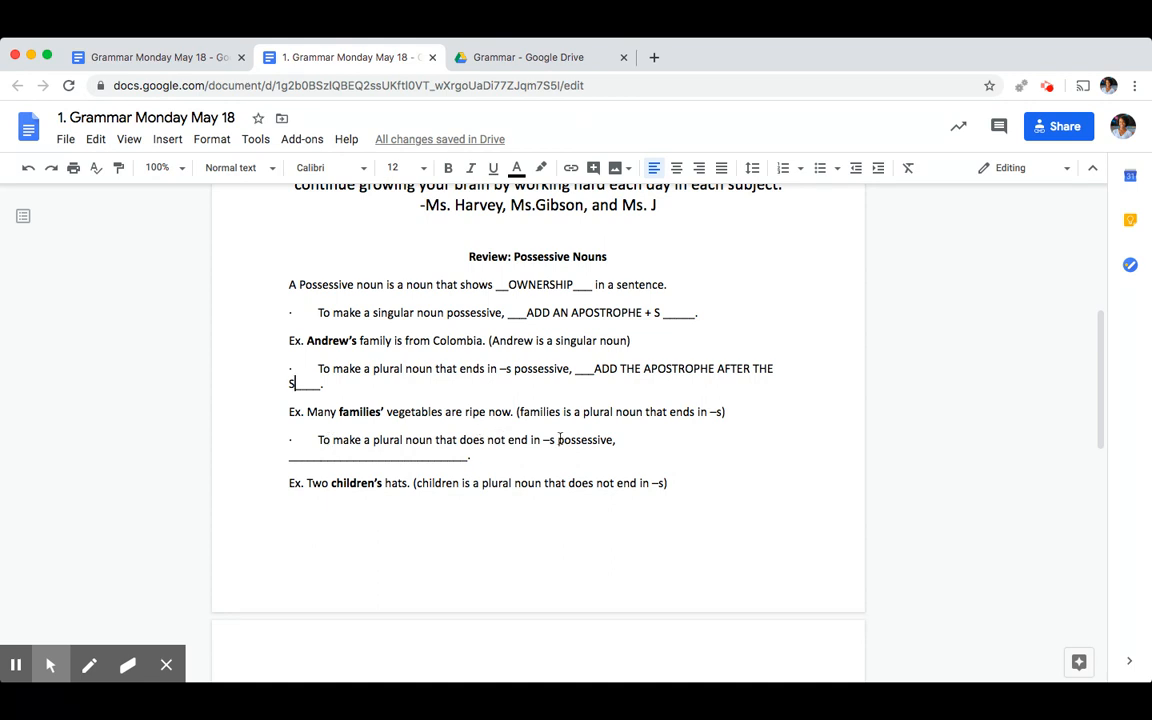
{"action": "mouse_move", "coordinate": [588, 431]}
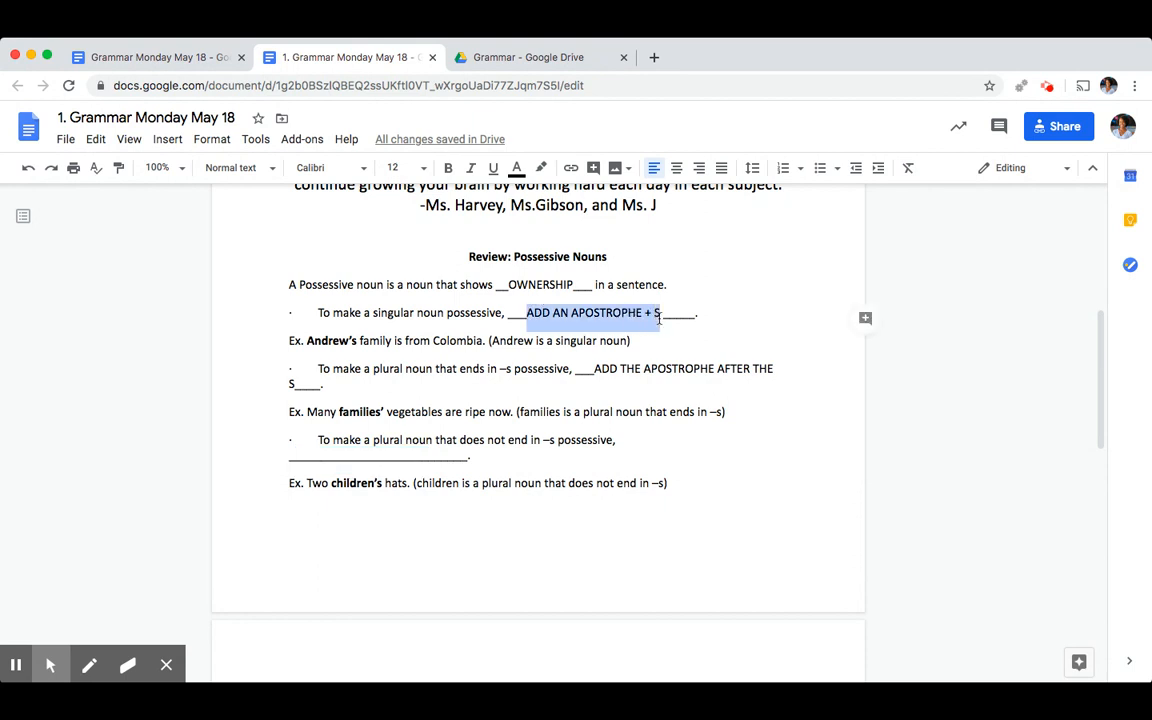
{"action": "mouse_move", "coordinate": [359, 443]}
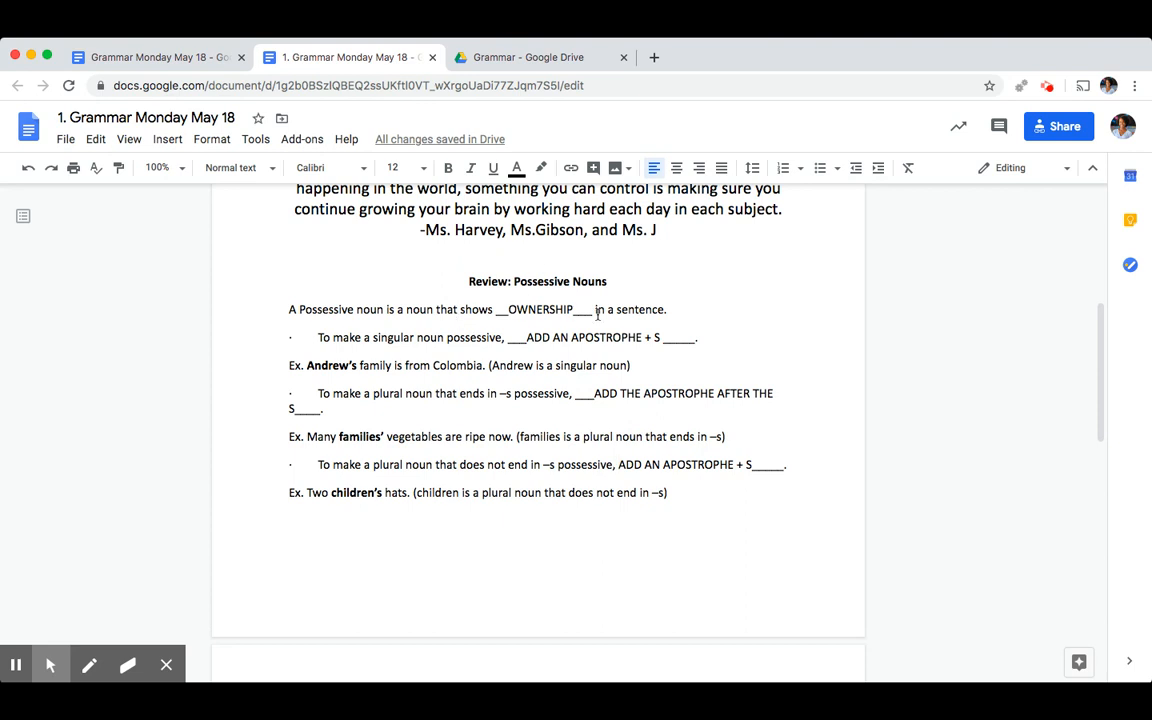
Scroll down to Practice: Possessive Nouns with its answers and yellow-highlighted noun types
{"action": "scroll", "scroll_direction": "down", "scroll_amount": 3}
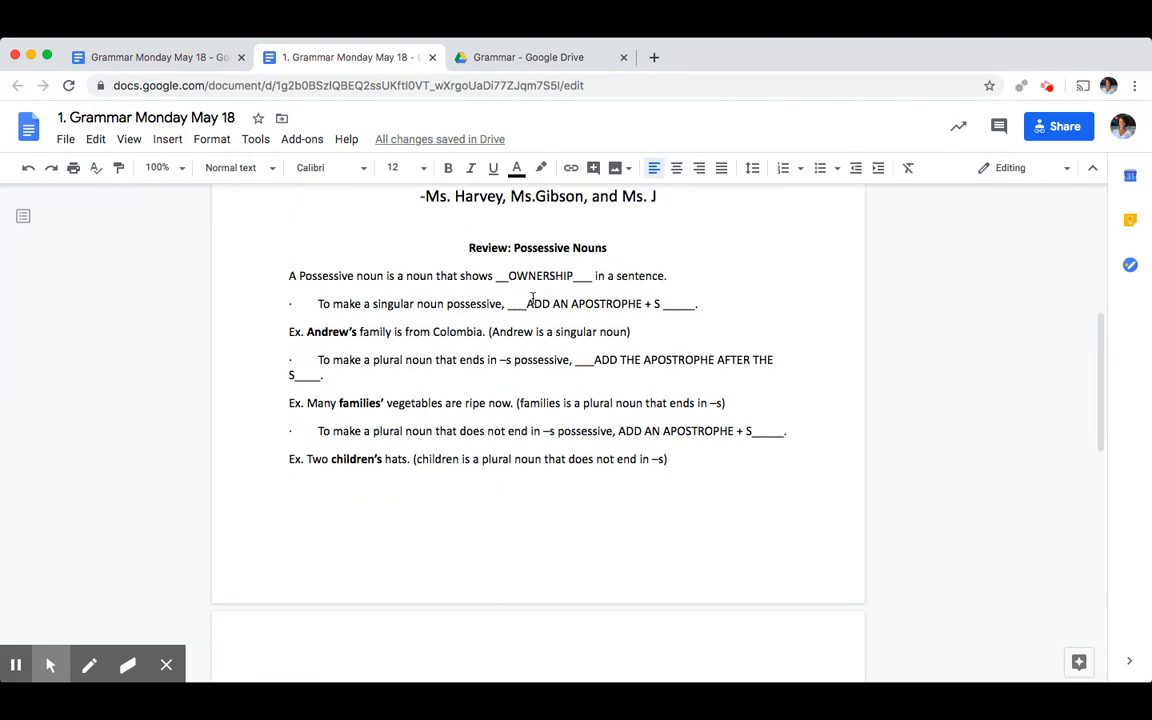
{"action": "scroll", "scroll_direction": "down", "scroll_amount": 3}
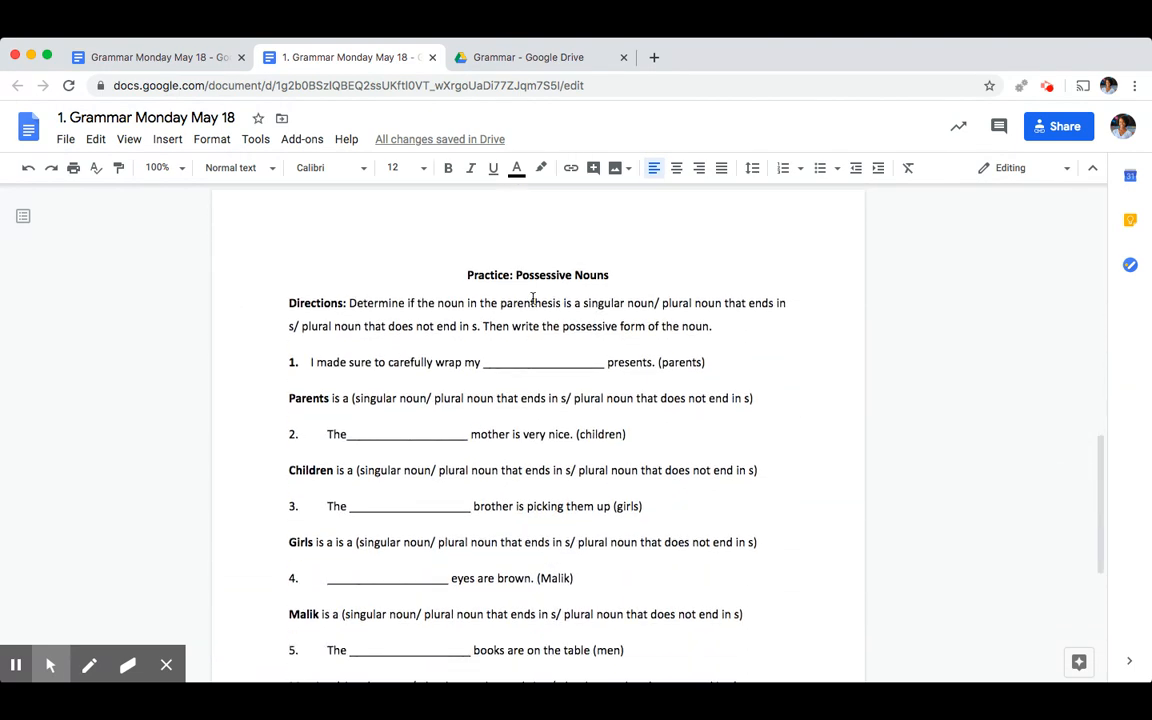
{"action": "scroll", "scroll_direction": "down", "scroll_amount": 3}
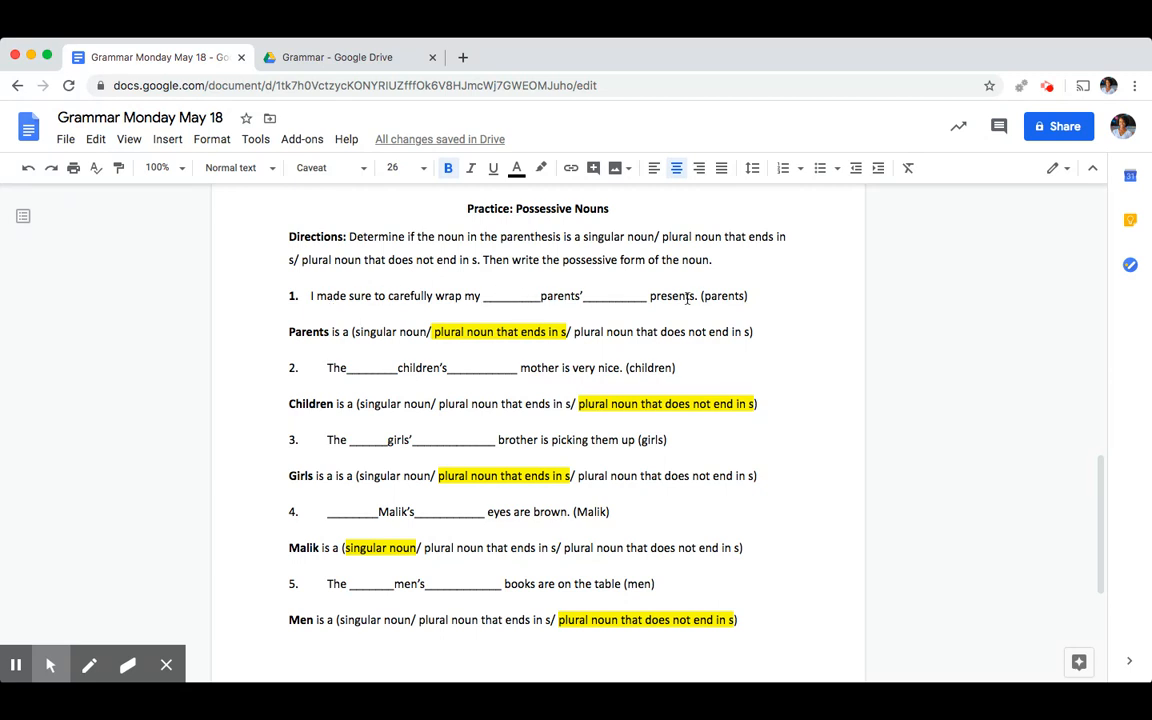
{"action": "double_click", "coordinate": [722, 296]}
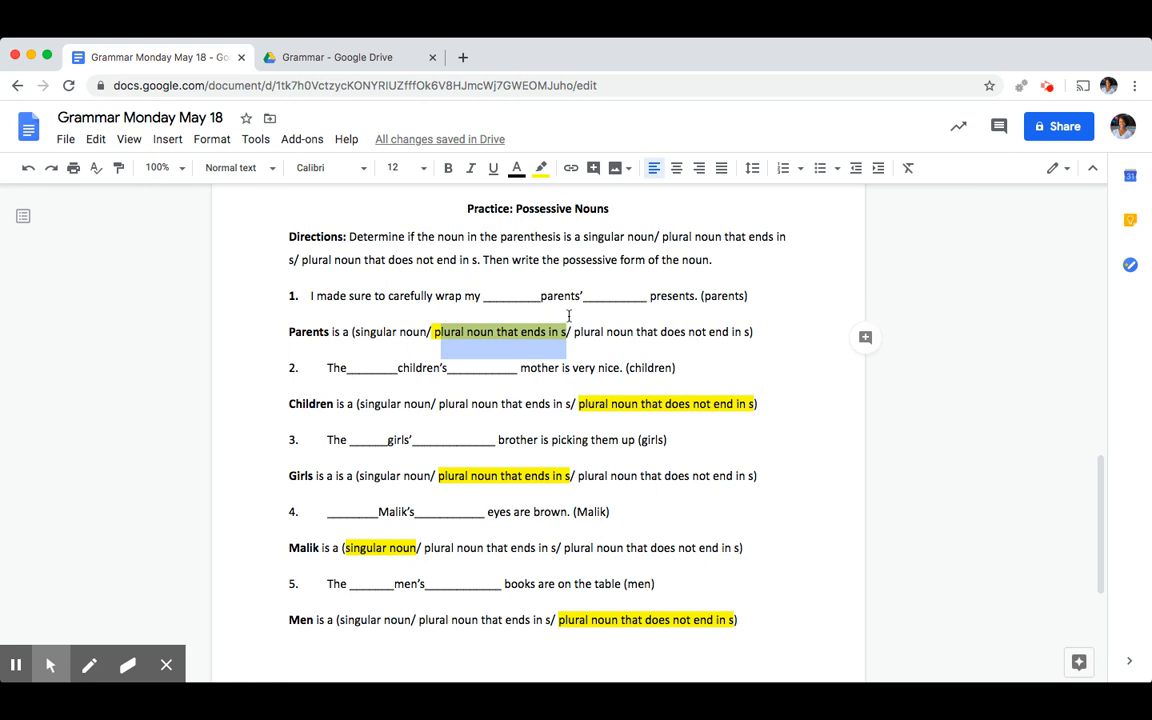
{"action": "mouse_move", "coordinate": [543, 294]}
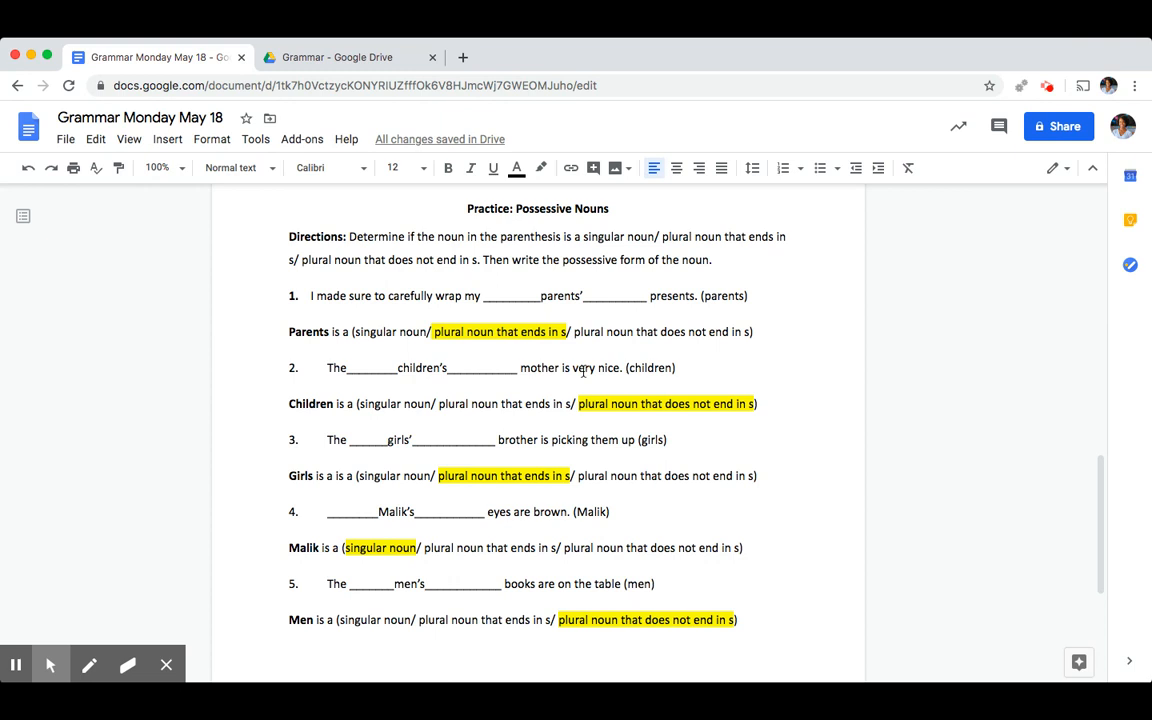
{"action": "double_click", "coordinate": [650, 368]}
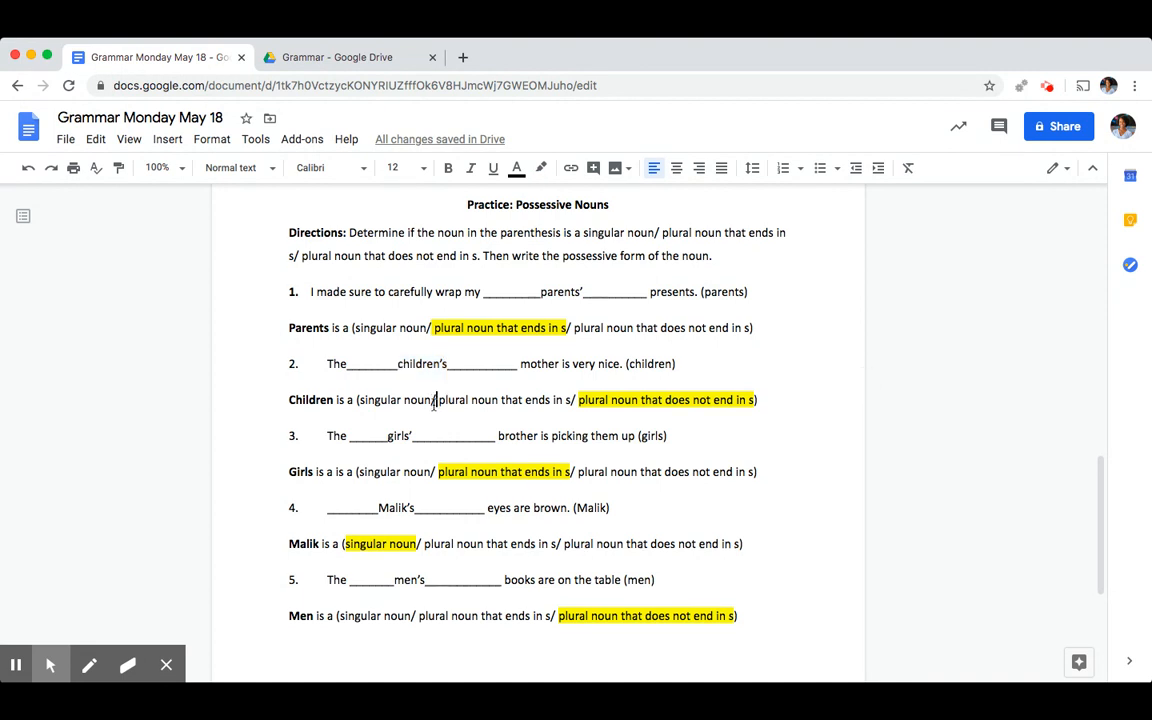
{"action": "scroll", "scroll_direction": "down", "scroll_amount": 3}
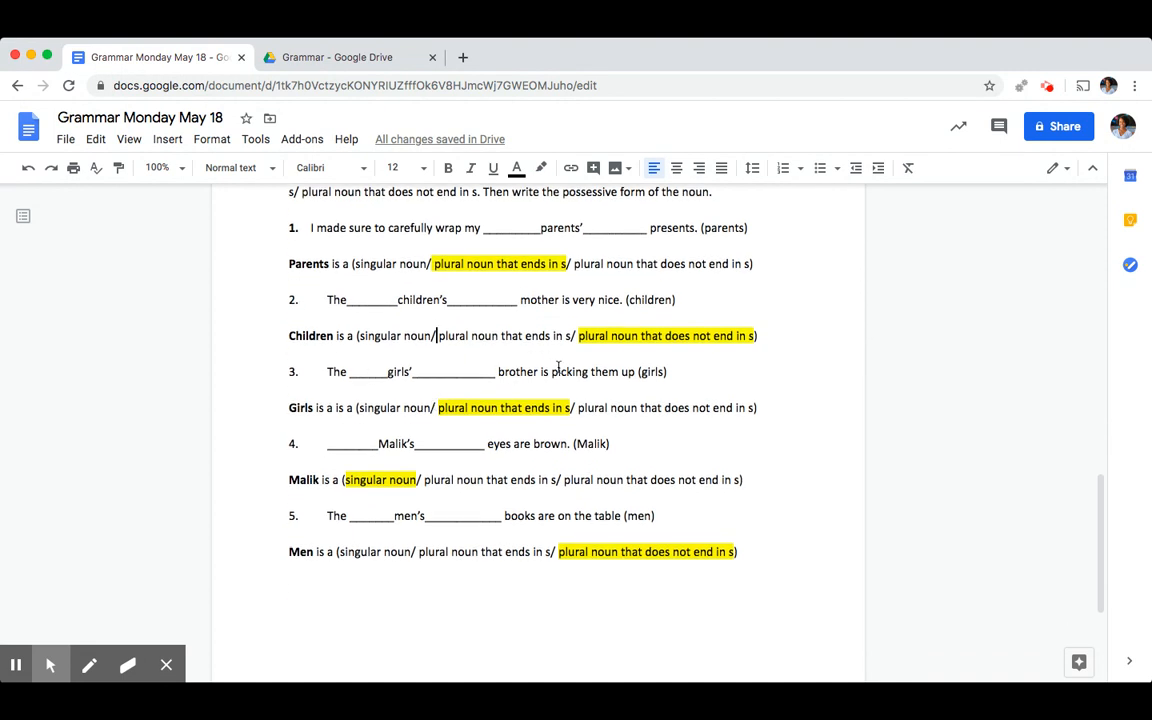
{"action": "mouse_move", "coordinate": [648, 371]}
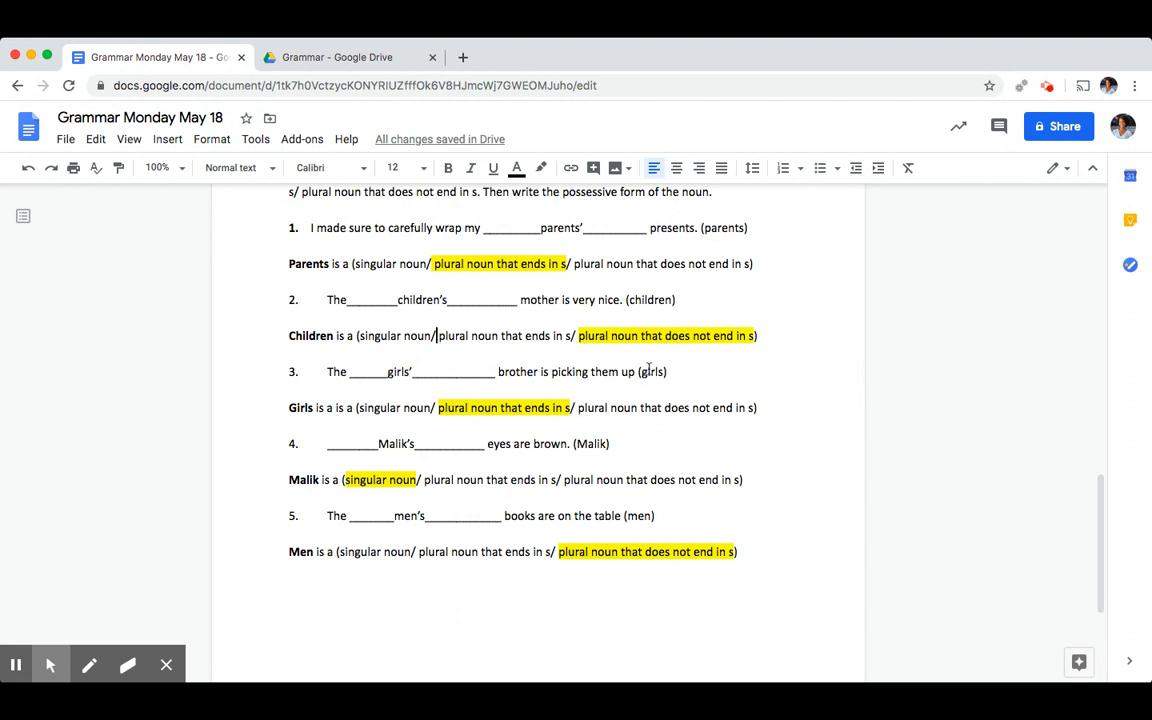
{"action": "double_click", "coordinate": [650, 371]}
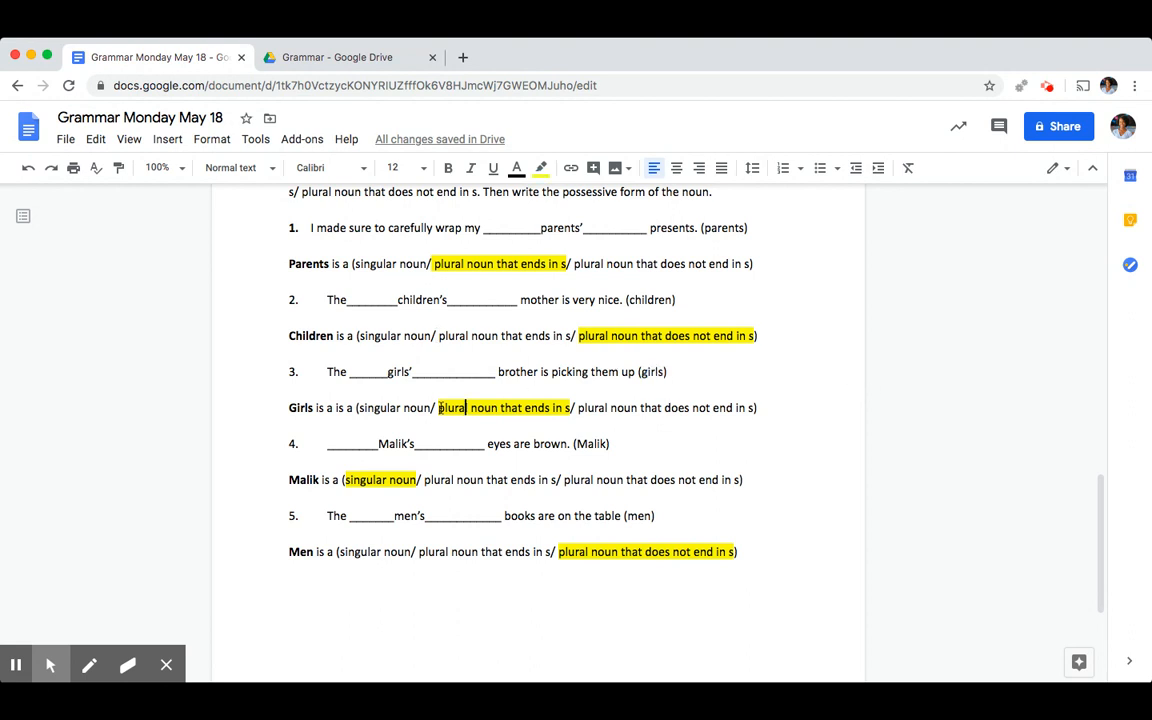
{"action": "left_click_drag", "start_coordinate": [438, 407], "coordinate": [573, 421]}
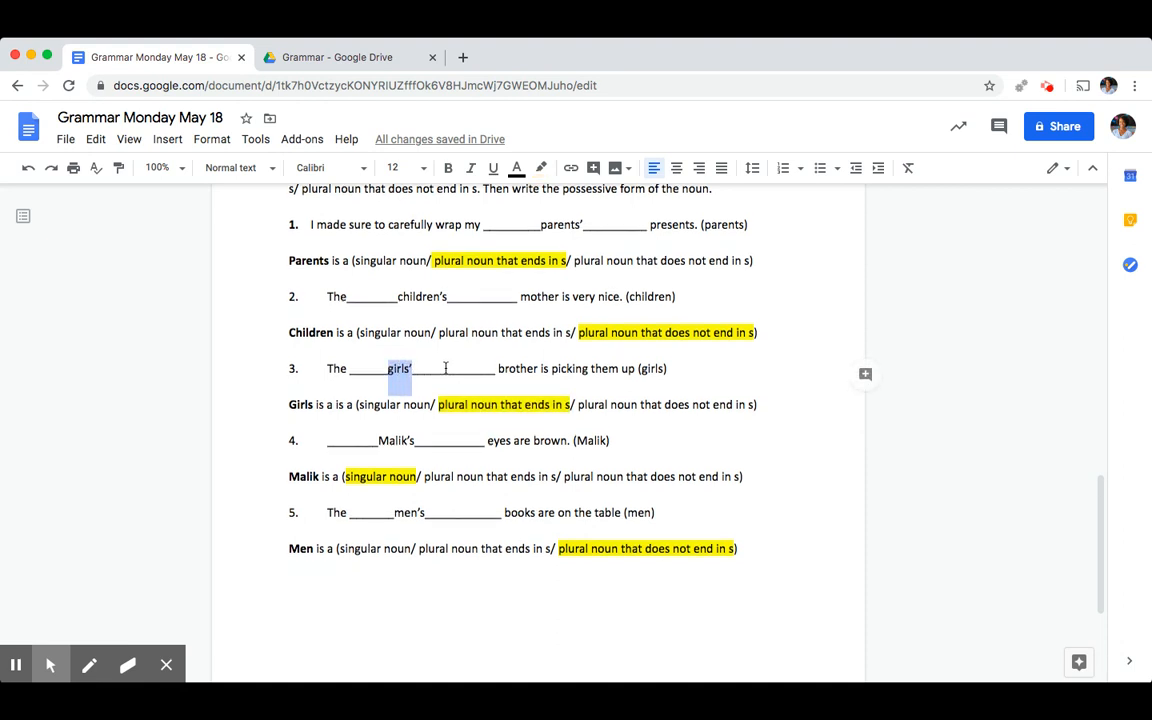
{"action": "scroll", "scroll_direction": "down", "scroll_amount": 3}
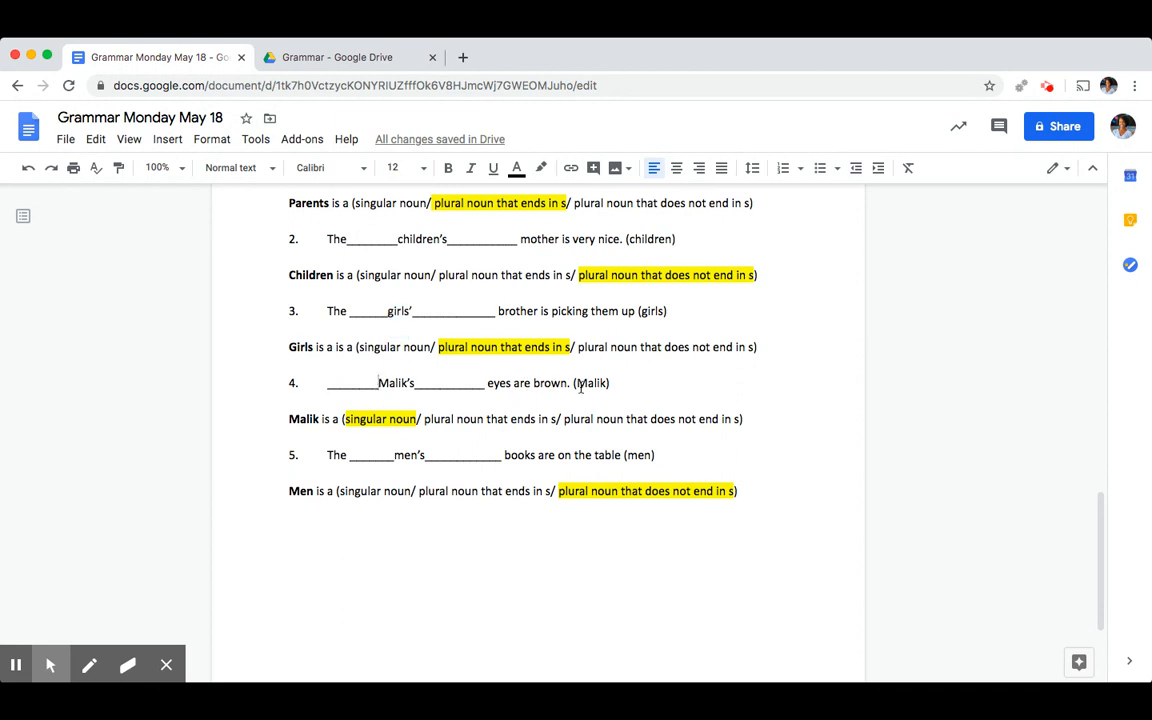
{"action": "double_click", "coordinate": [590, 383]}
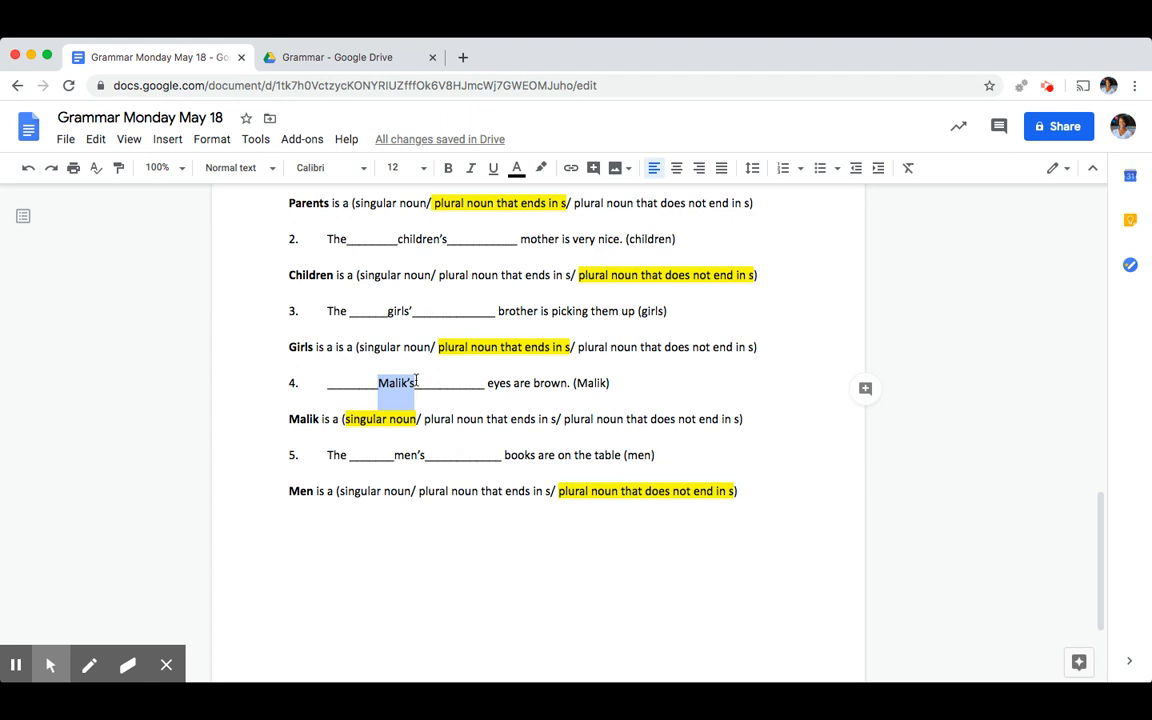
{"action": "scroll", "scroll_direction": "down", "scroll_amount": 3}
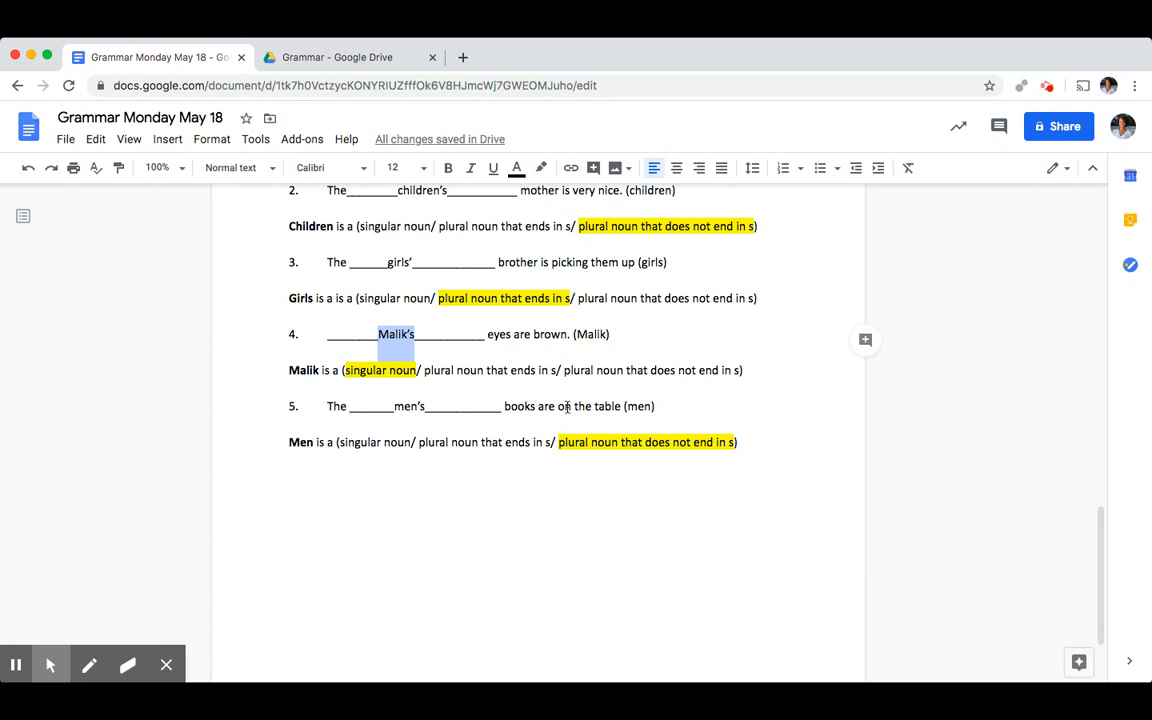
{"action": "type", "text": "on"}
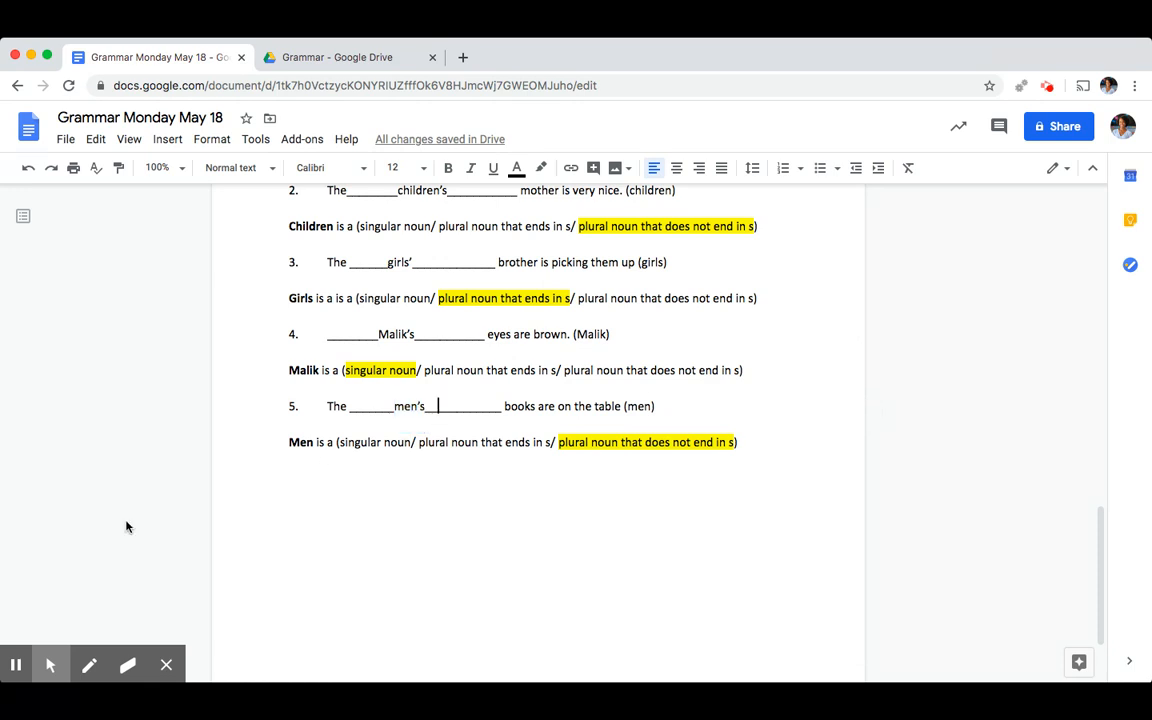
{"action": "scroll", "scroll_direction": "up", "scroll_amount": 3}
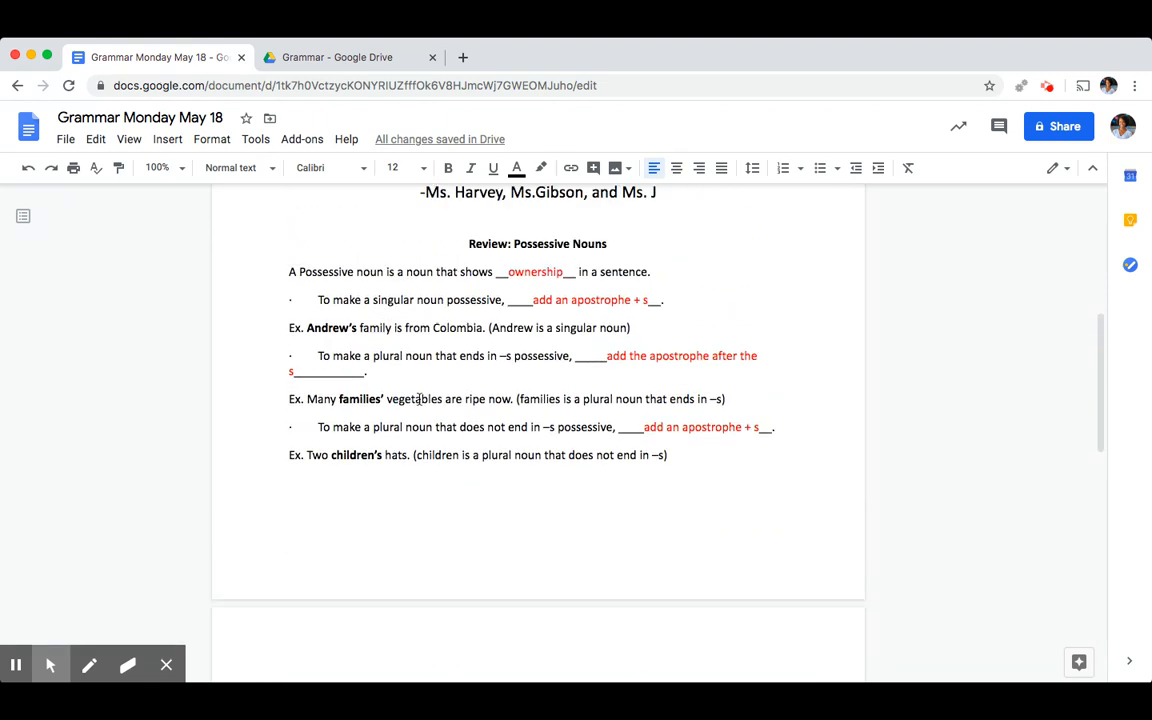
{"action": "scroll", "scroll_direction": "down", "scroll_amount": 3}
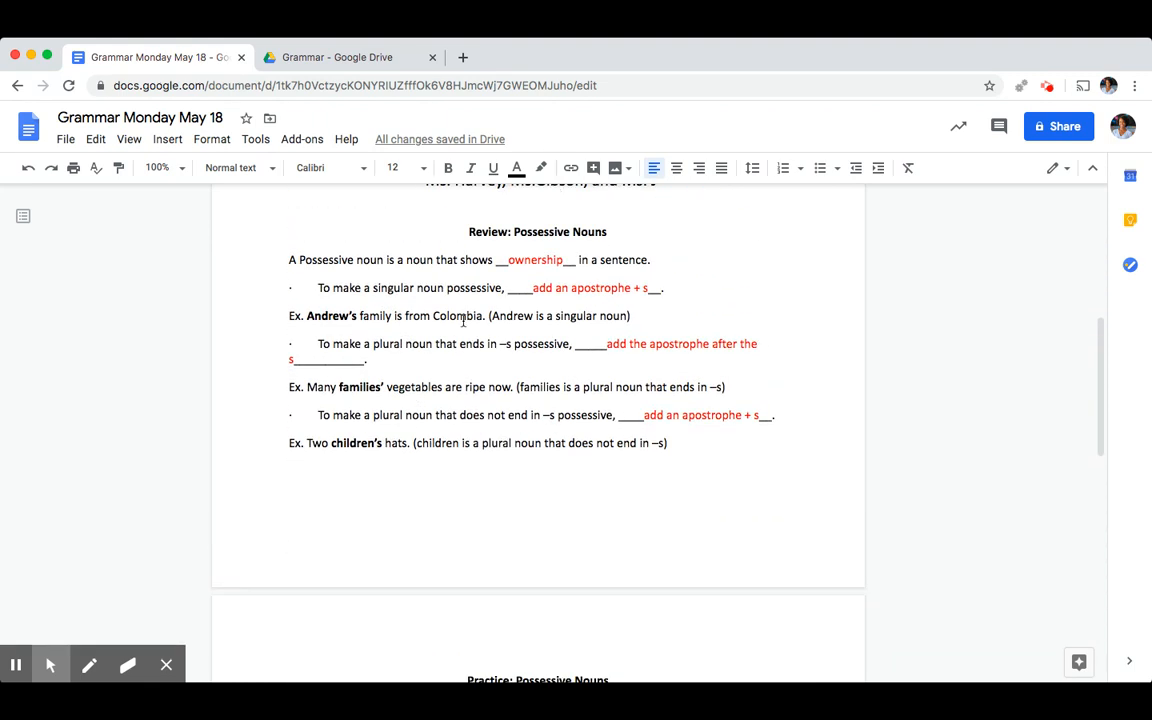